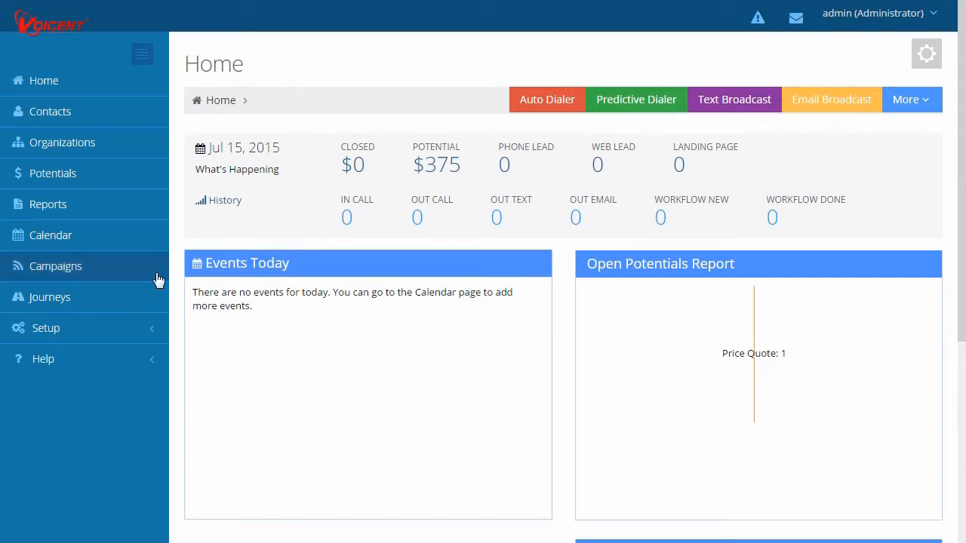
- Browse Campaigns and the new Auto Dialer wizard, then show the Contacts list with its three contacts
left_click(55, 266)
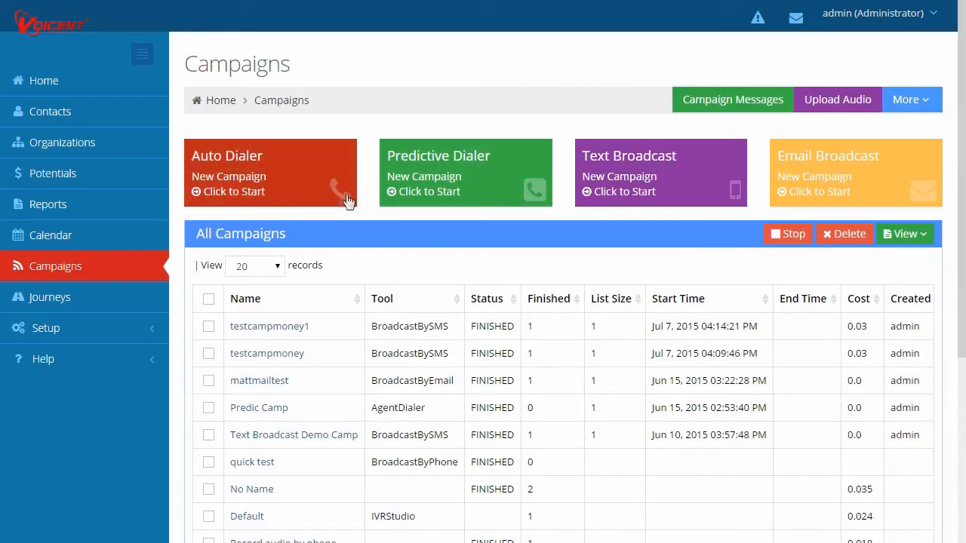
left_click(270, 181)
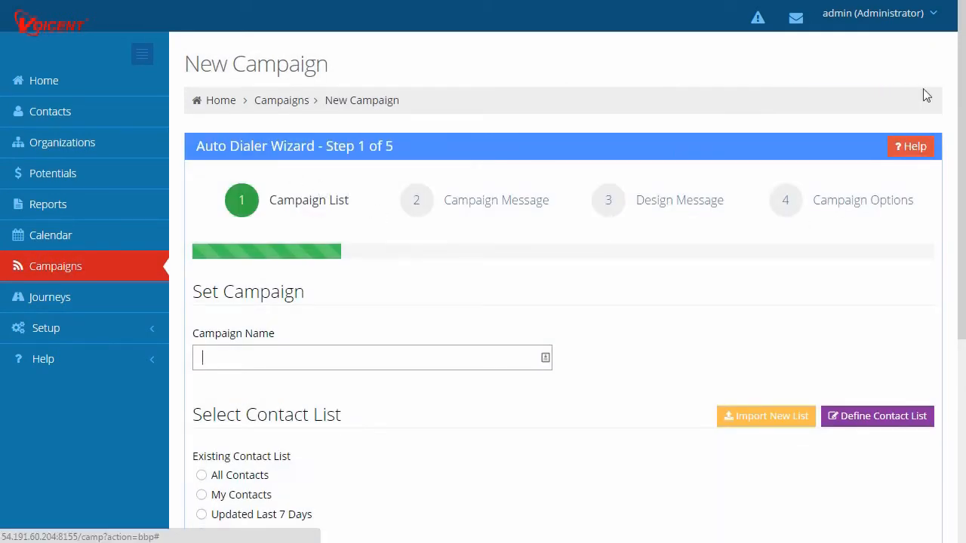
scroll("down", 3)
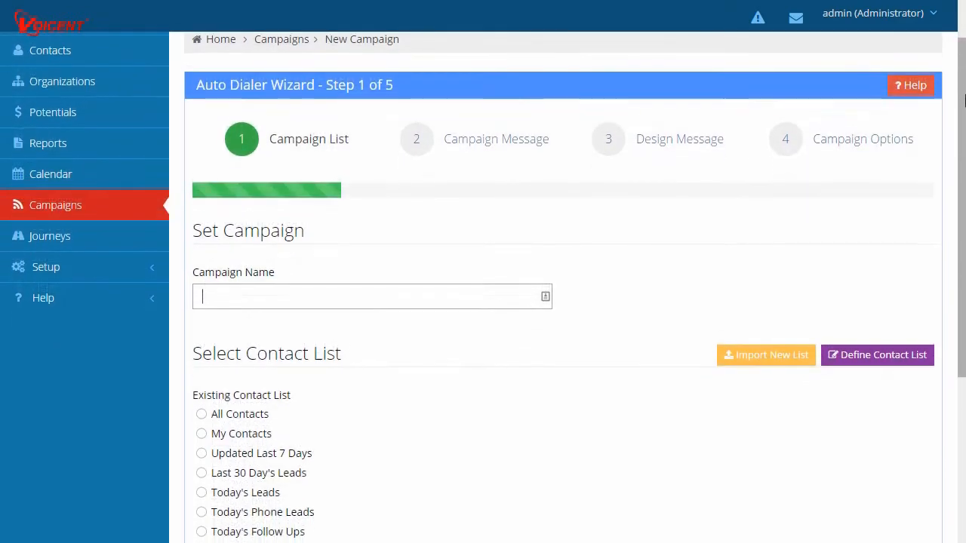
mouse_move(724, 387)
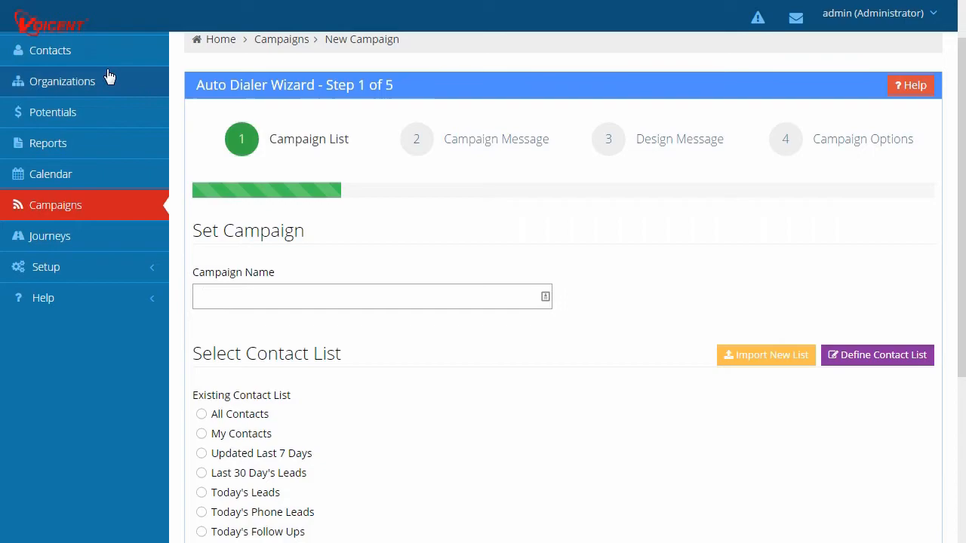
left_click(46, 50)
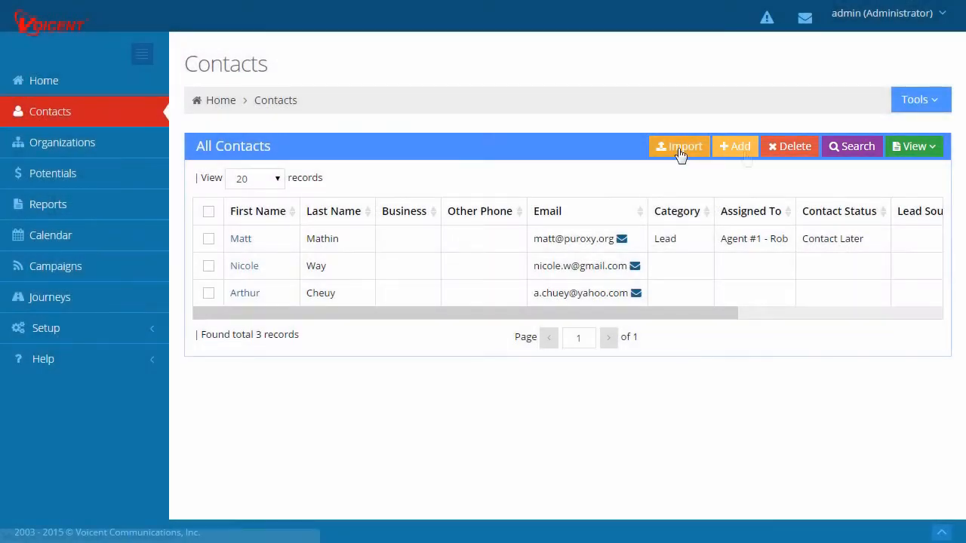
- Expand Setup to reveal Contact, Agent, Account, PBX, Website, Workflow and Download groups
left_click(913, 146)
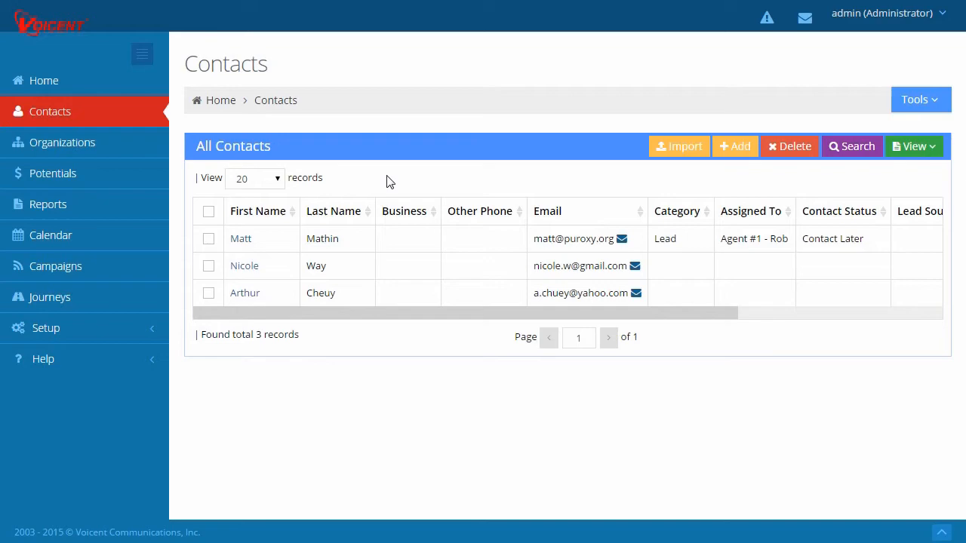
left_click(45, 327)
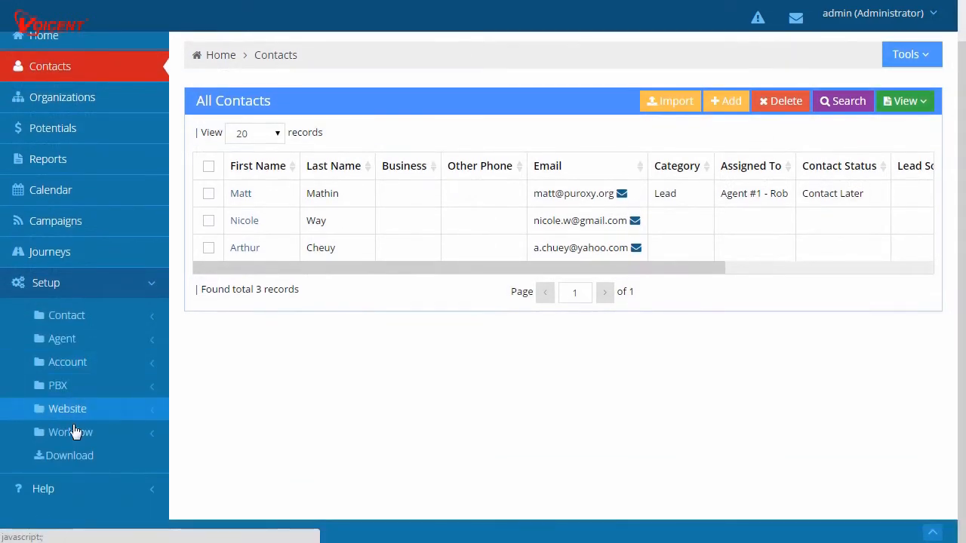
- Show the Workflow Trigger page listing Trigger 1, the Post Campaign Message trigger
left_click(69, 432)
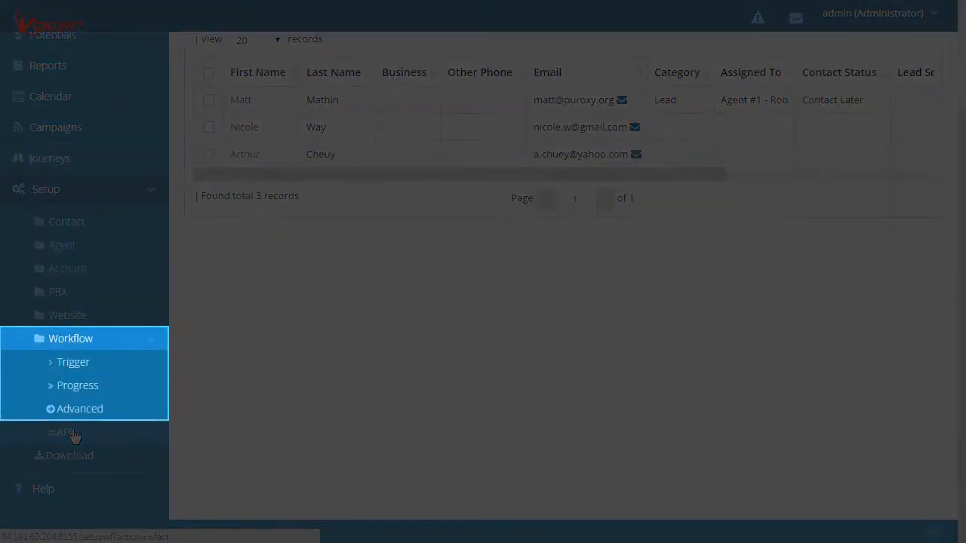
left_click(72, 362)
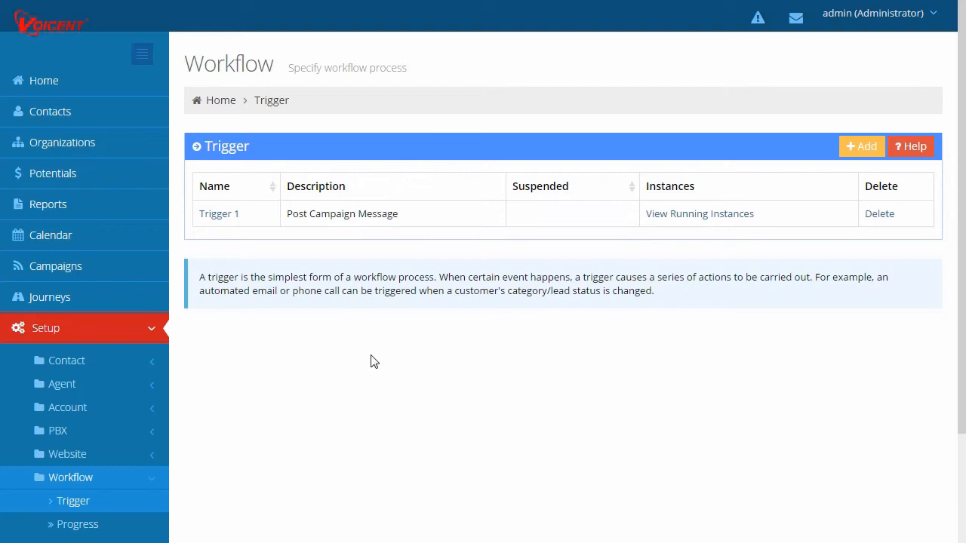
mouse_move(368, 369)
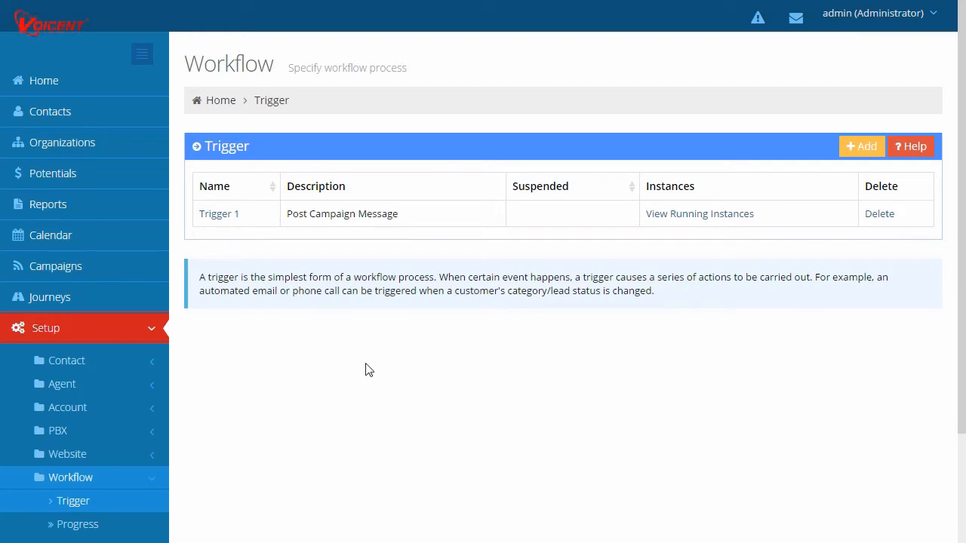
mouse_move(362, 377)
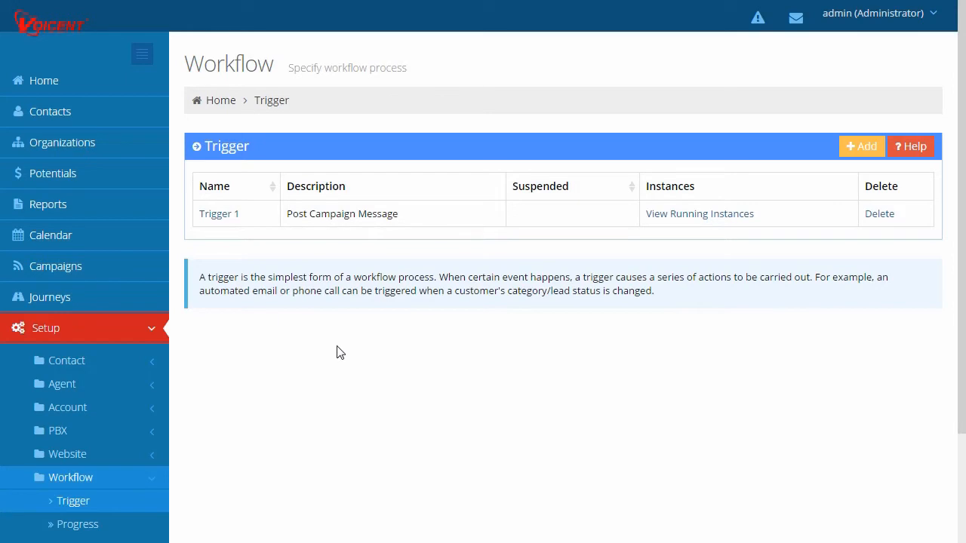
mouse_move(342, 360)
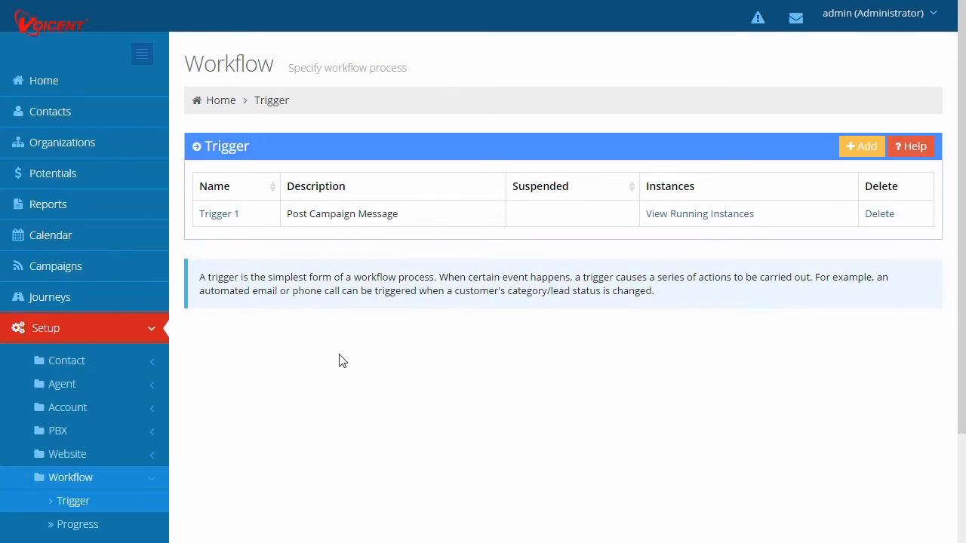
left_click(42, 80)
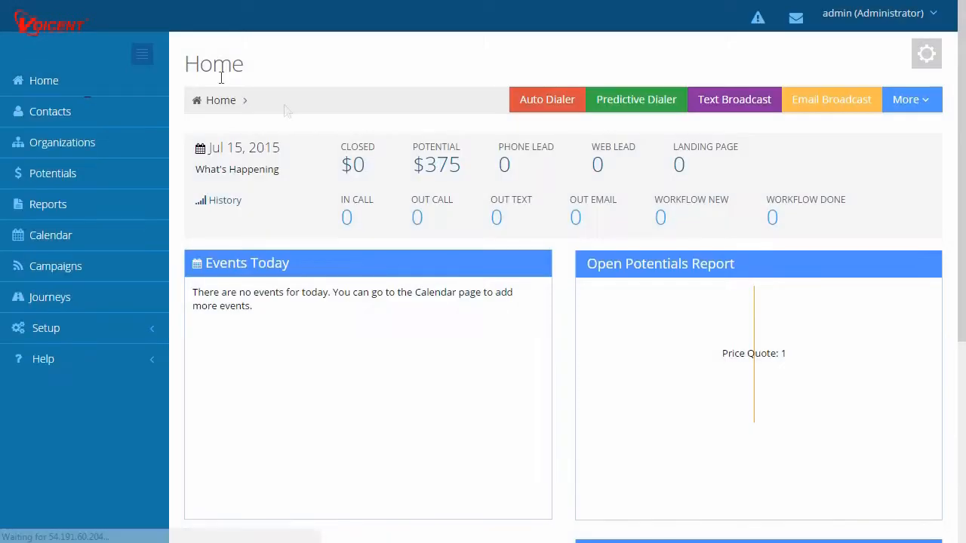
mouse_move(311, 142)
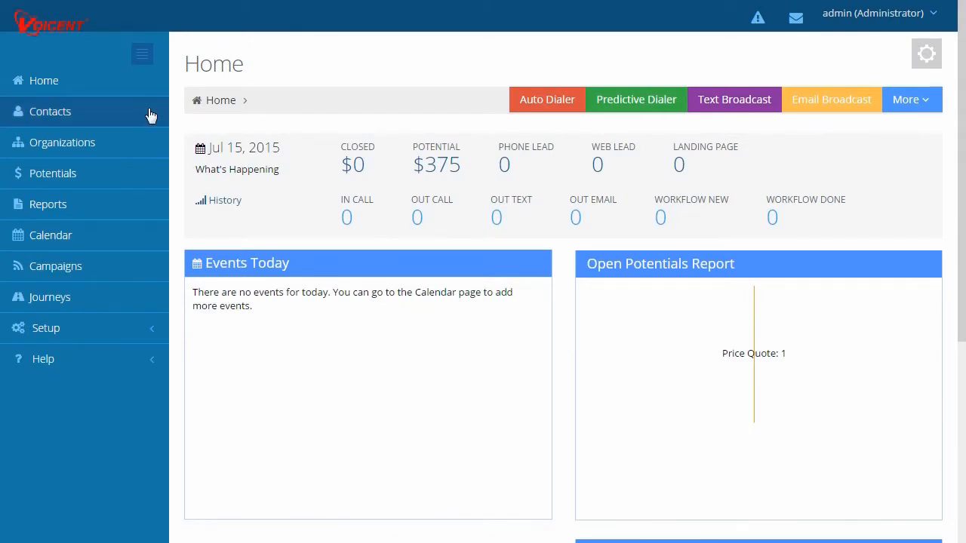
left_click(50, 111)
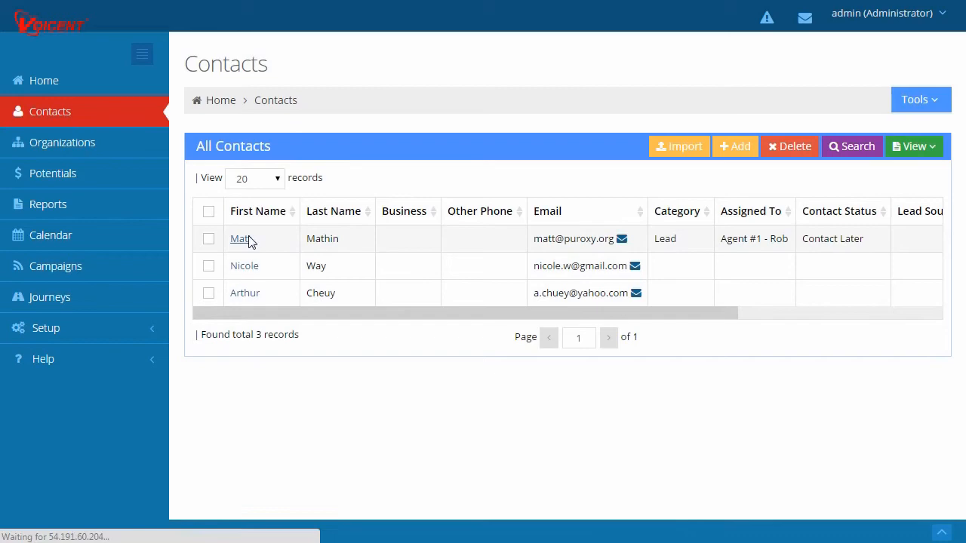
left_click(240, 239)
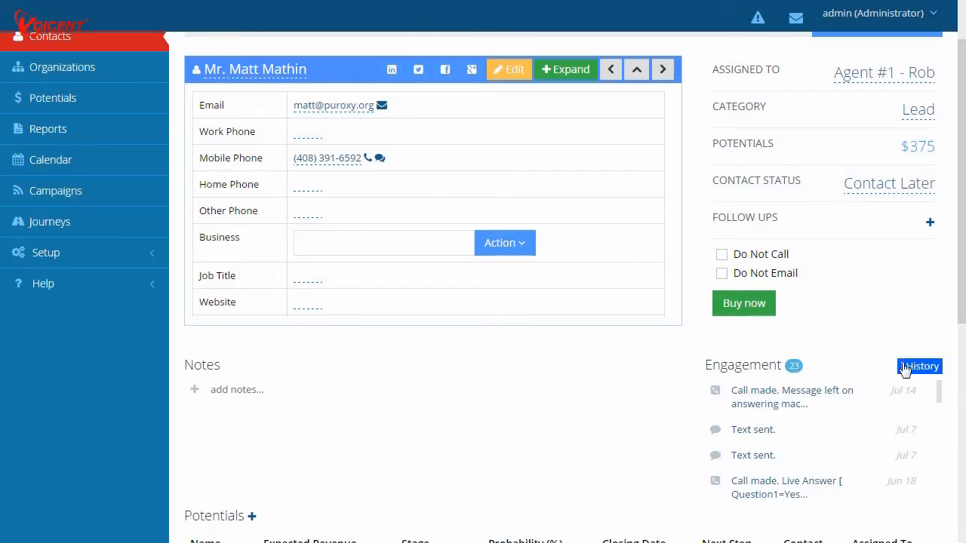
left_click(921, 366)
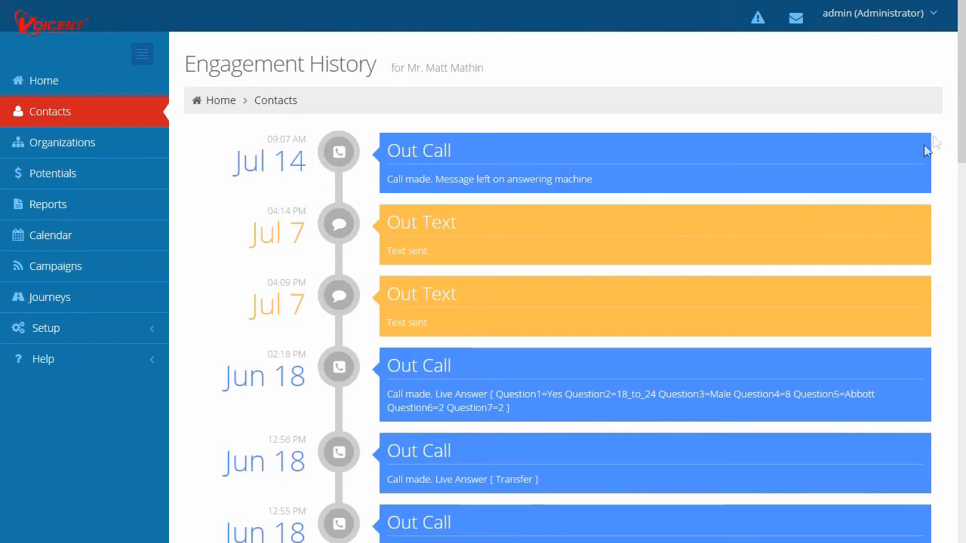
scroll("down", 3)
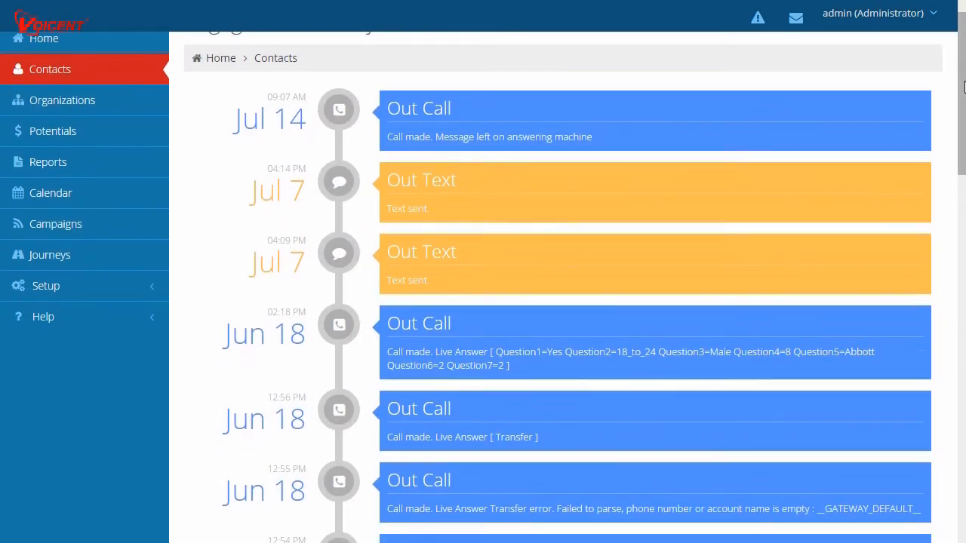
scroll("down", 3)
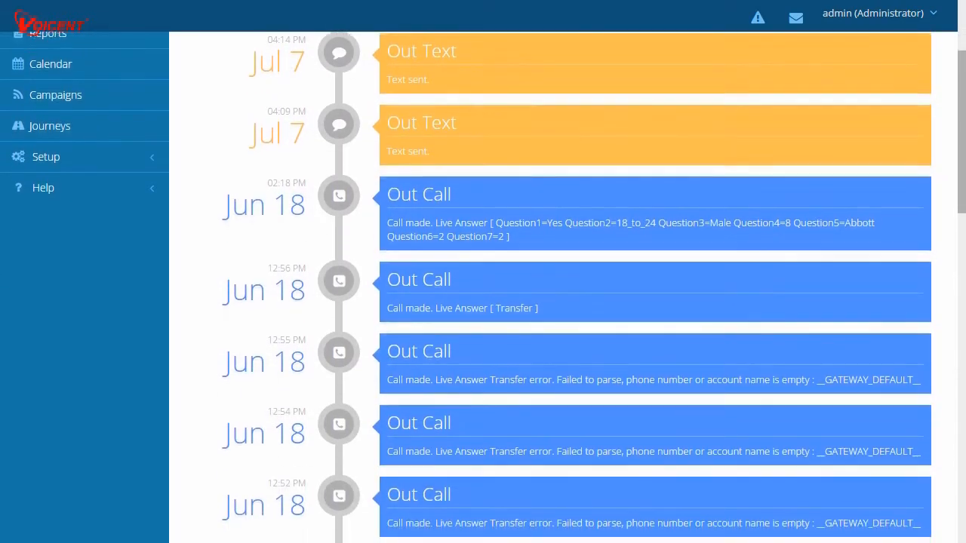
scroll("down", 3)
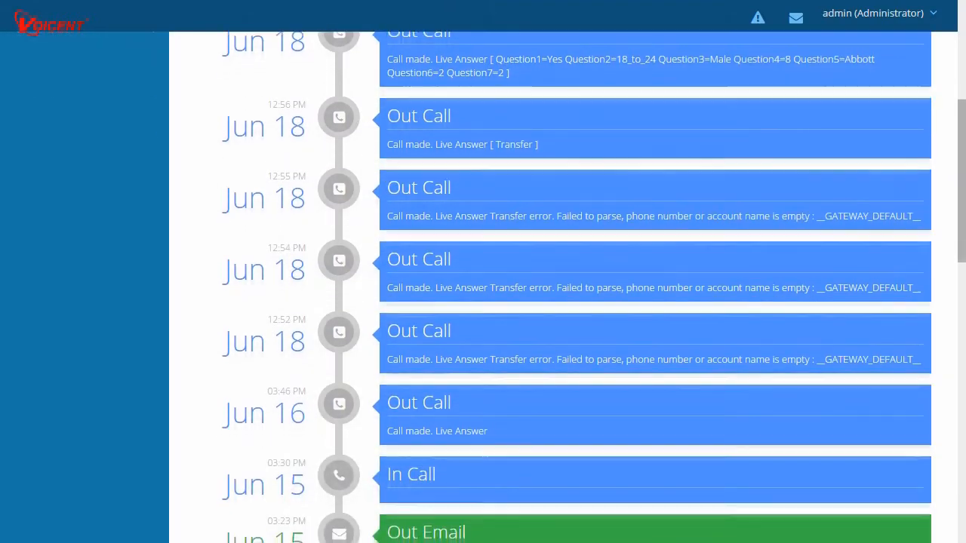
scroll("down", 3)
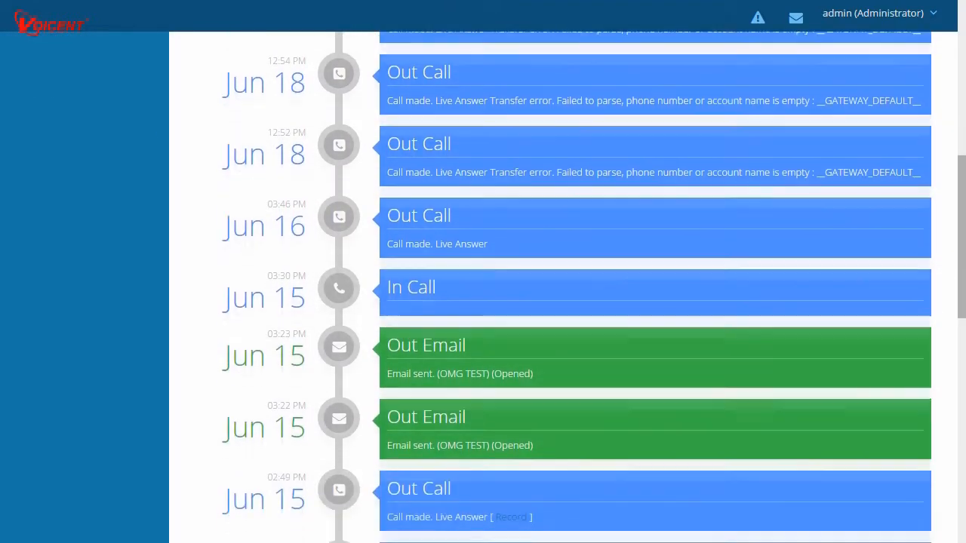
scroll("down", 3)
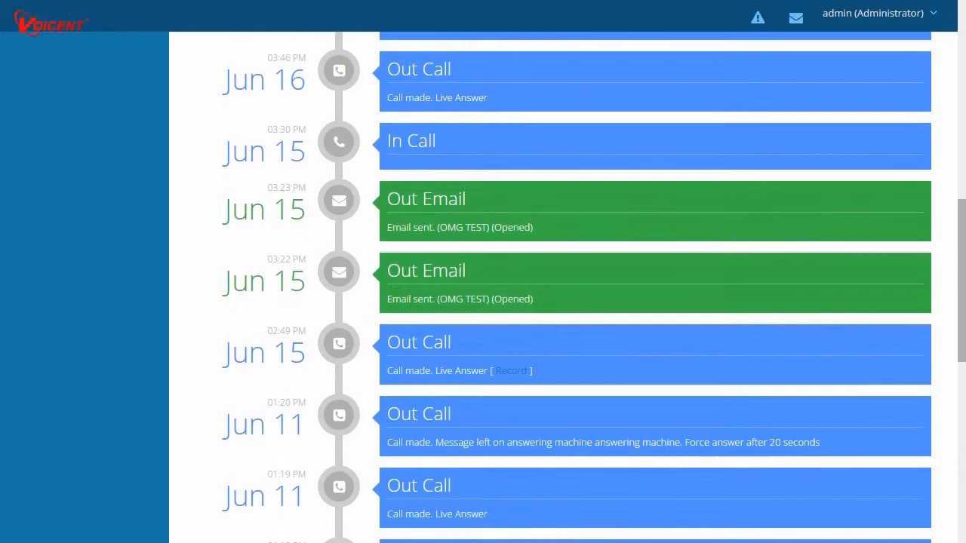
scroll("down", 3)
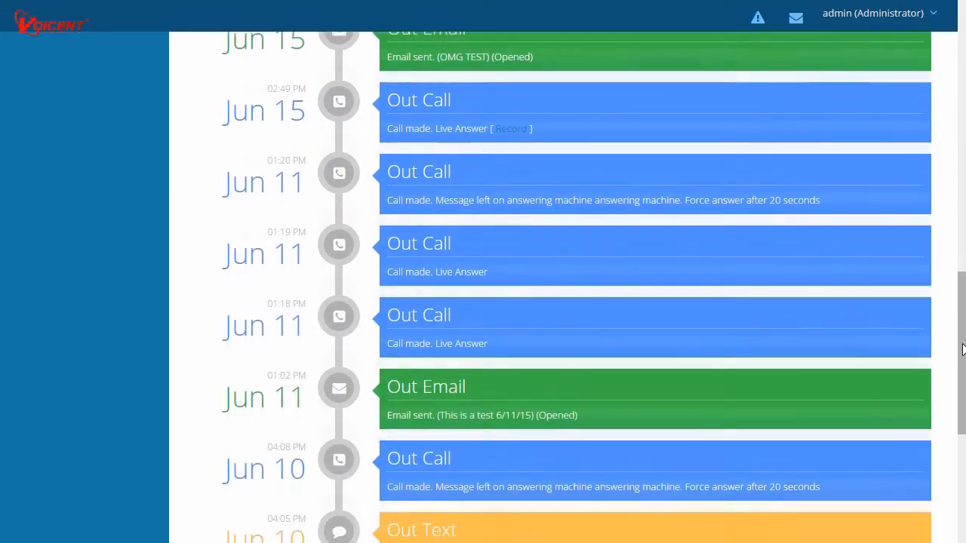
scroll("down", 3)
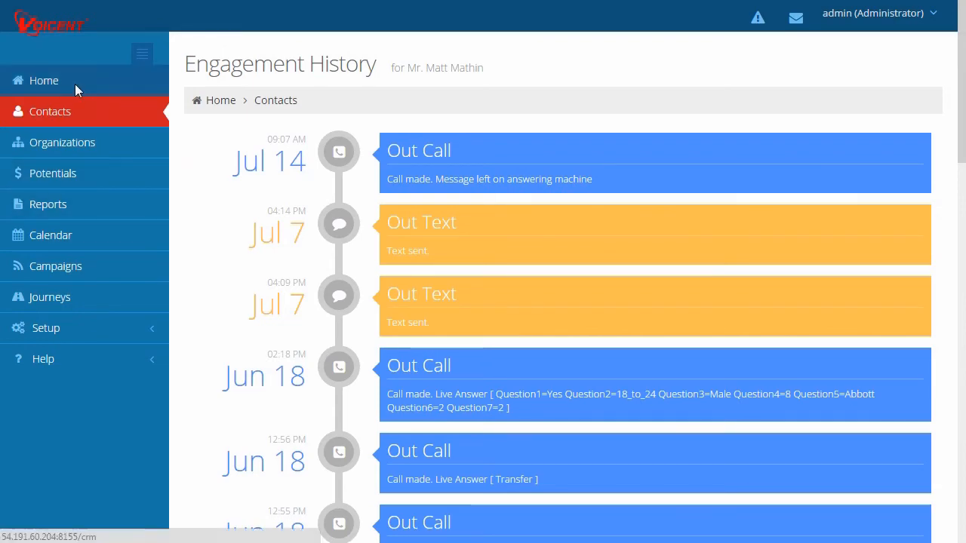
- Return to the Home dashboard and expand Setup with its Agent and Account groups
left_click(42, 80)
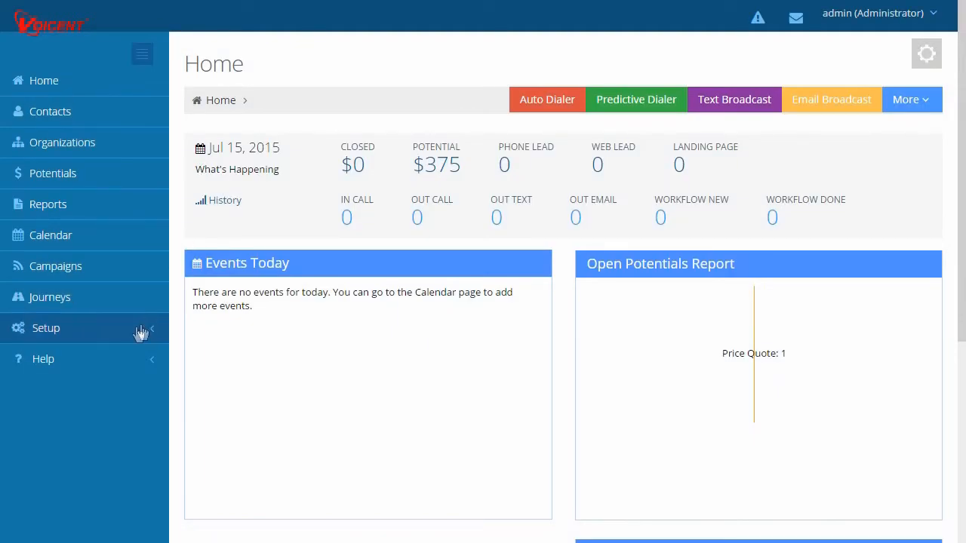
left_click(46, 329)
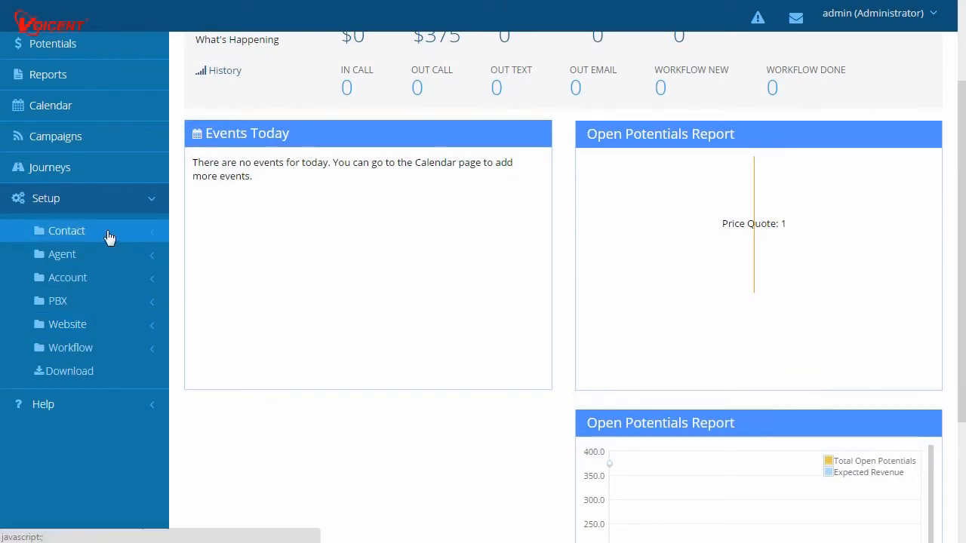
left_click(67, 229)
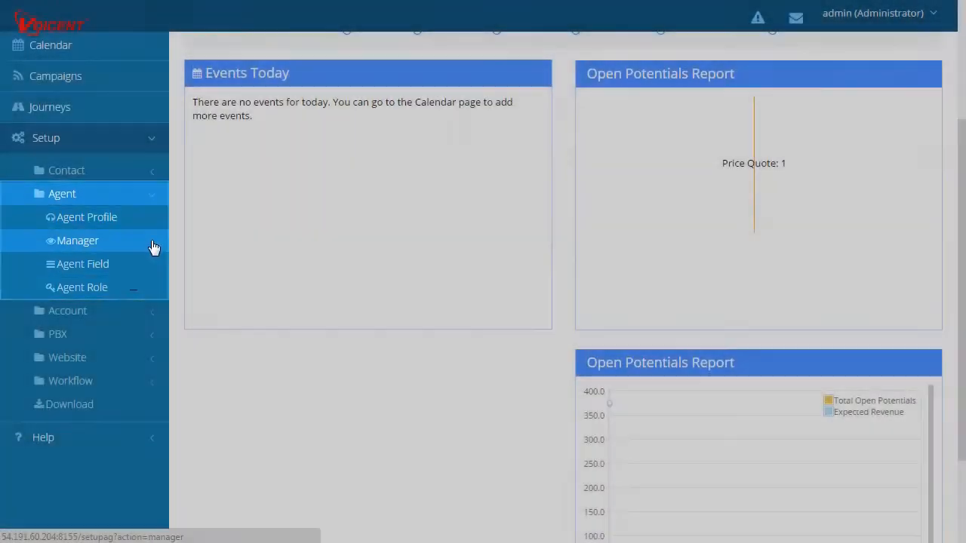
left_click(67, 311)
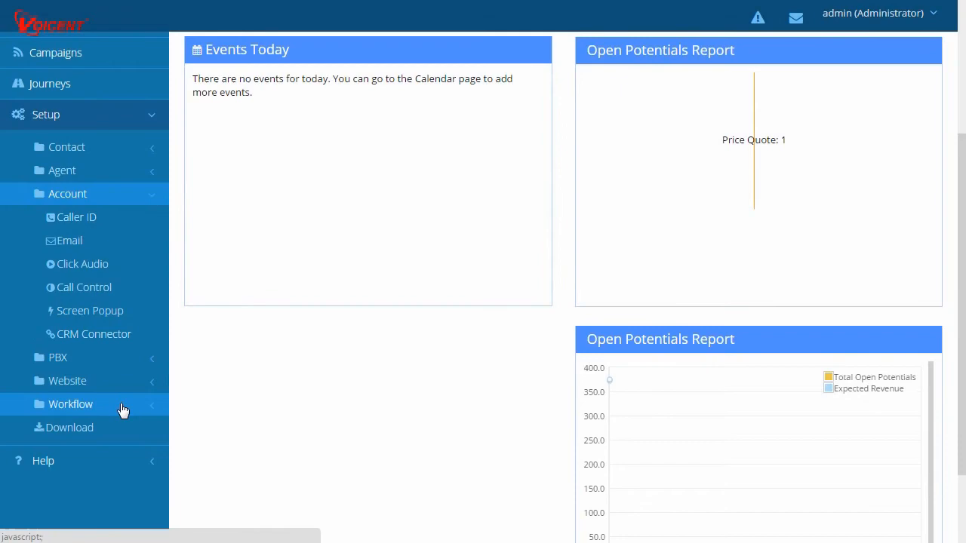
- Expand the Workflow group, collapse Setup, and go to the Help and support page
left_click(70, 404)
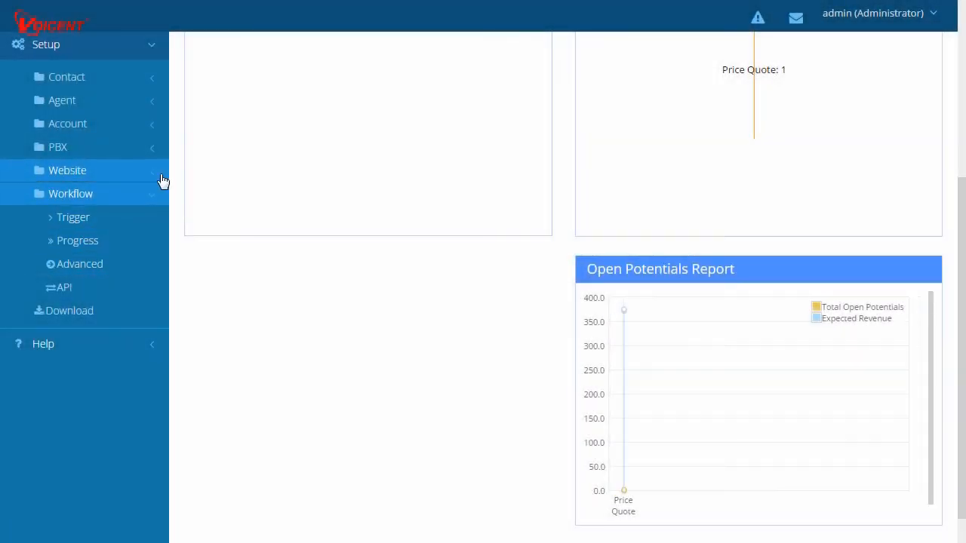
left_click(57, 148)
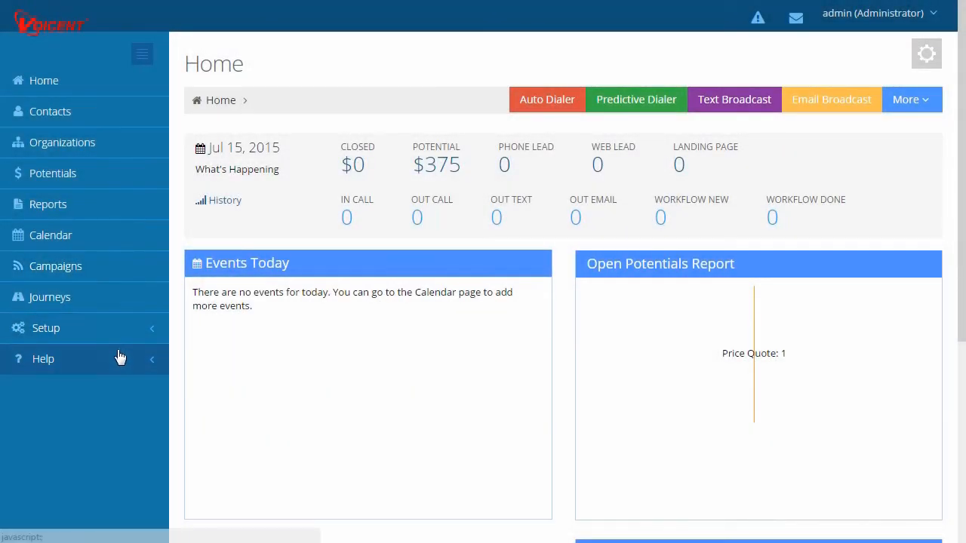
left_click(42, 359)
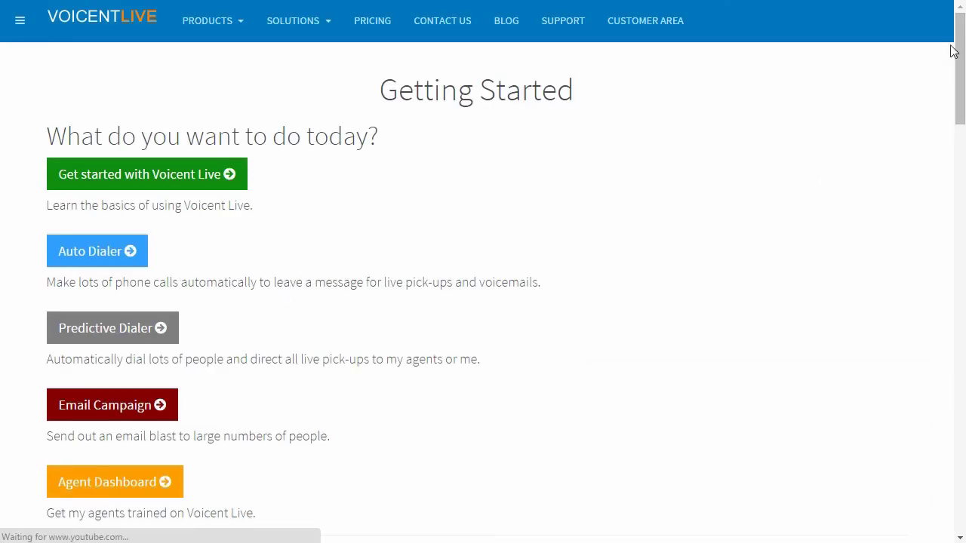
- Scroll the Getting Started page to the Support video walkthroughs for each feature
scroll("down", 3)
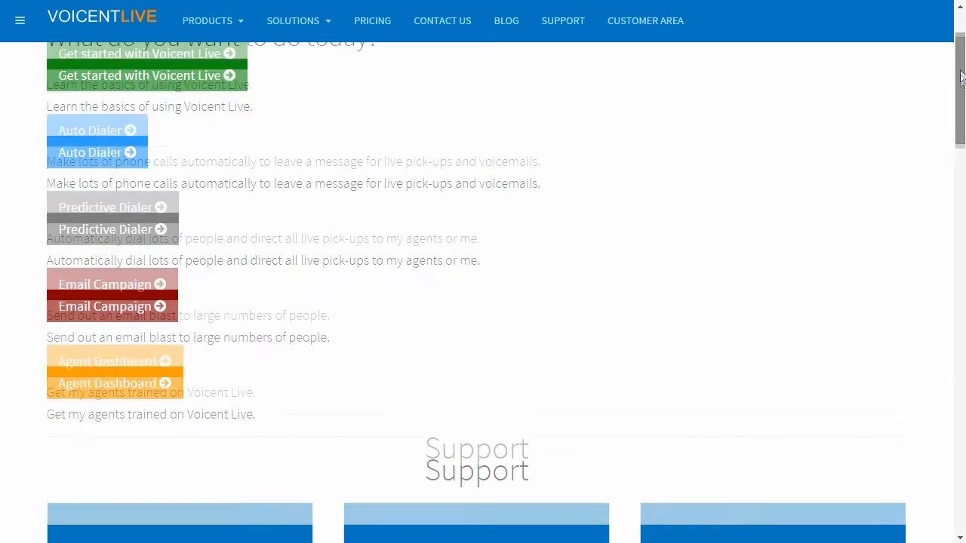
scroll("down", 3)
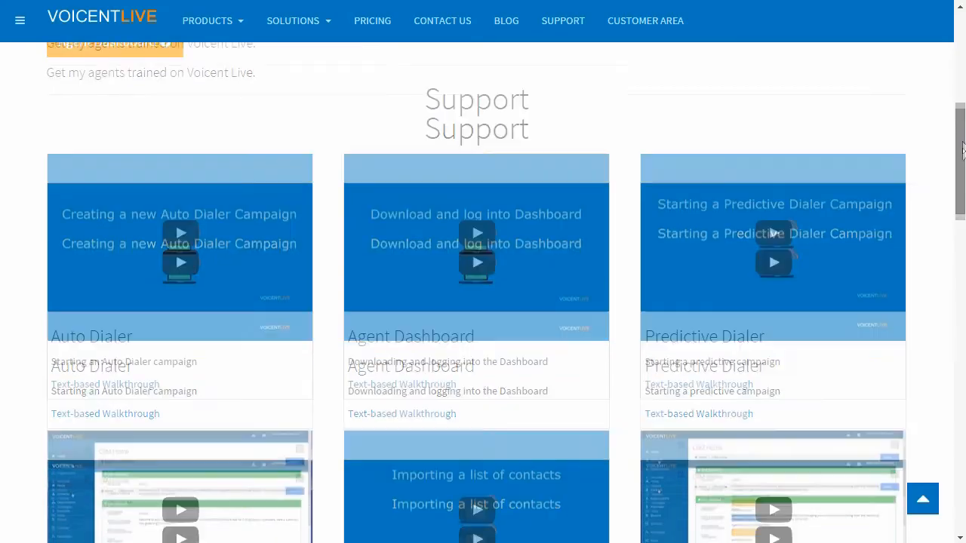